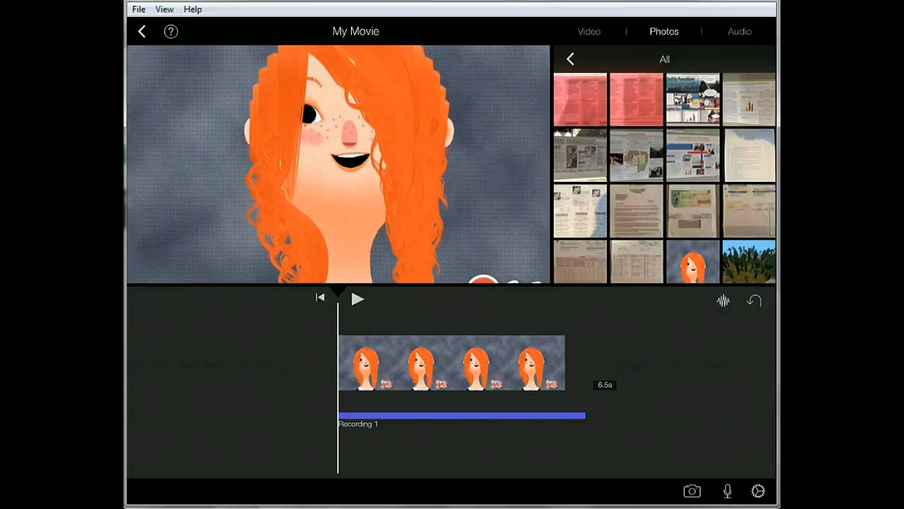
{"action": "mouse_move", "coordinate": [581, 253]}
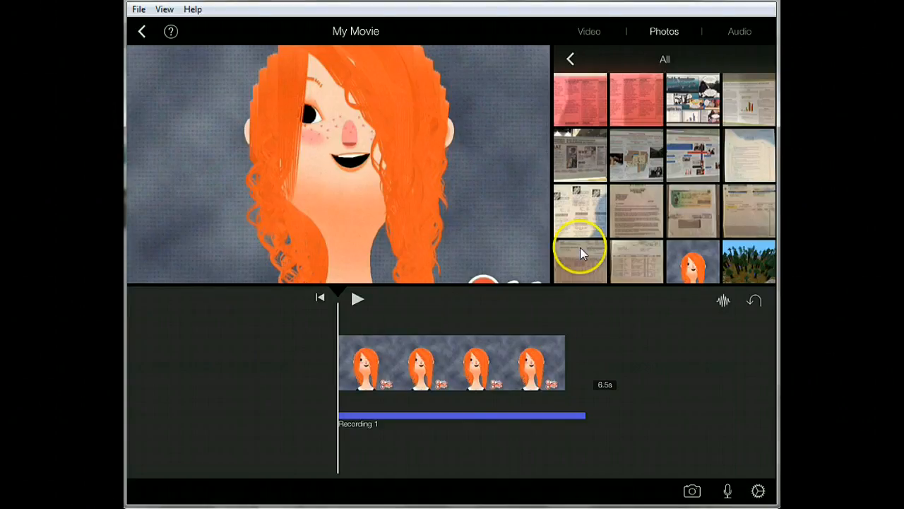
{"action": "mouse_move", "coordinate": [609, 308]}
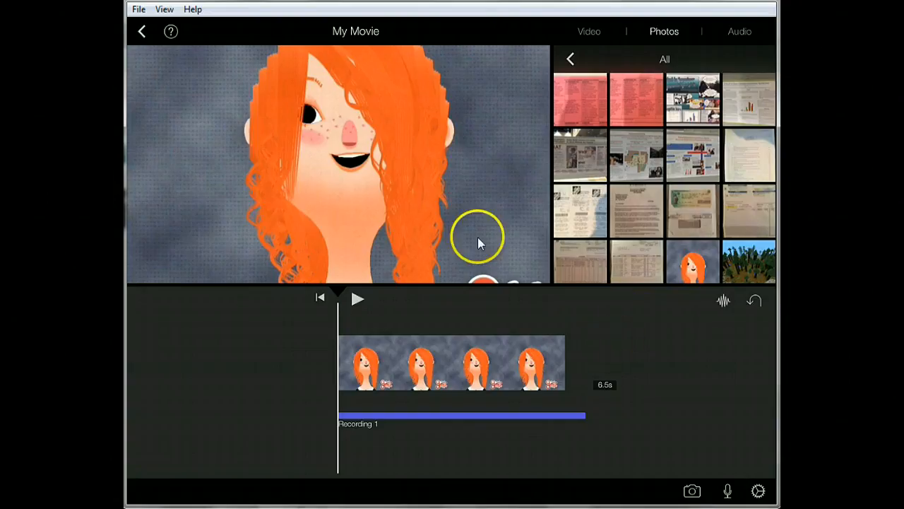
{"action": "mouse_move", "coordinate": [607, 308]}
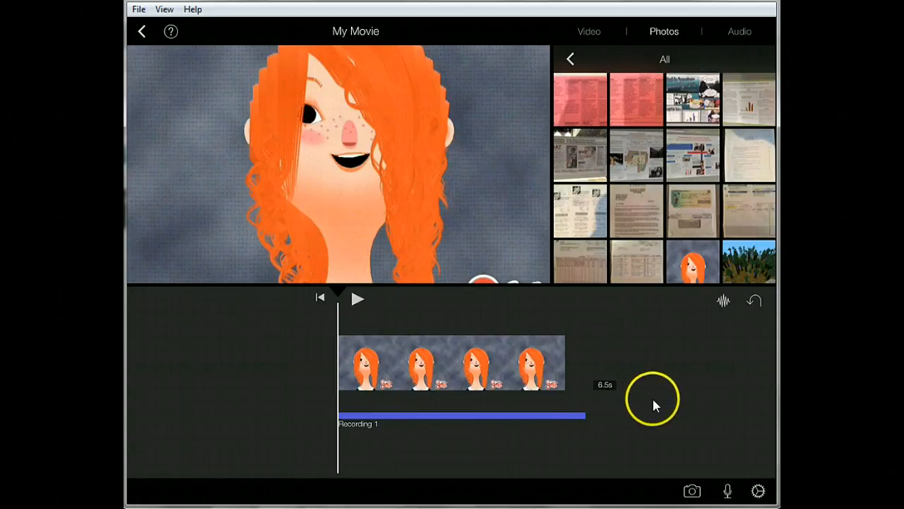
{"action": "mouse_move", "coordinate": [384, 168]}
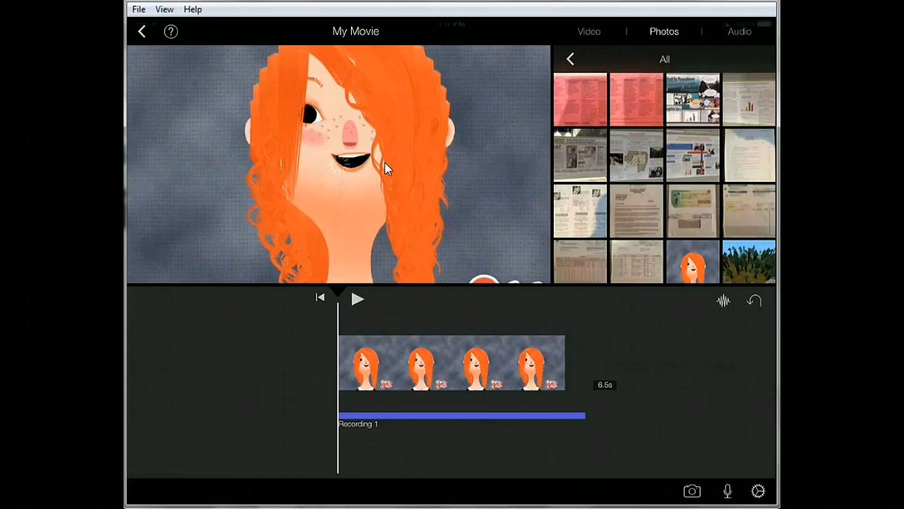
Step: Save the 7-second My Movie to the Photo Library from its project page
{"action": "left_click", "coordinate": [141, 31]}
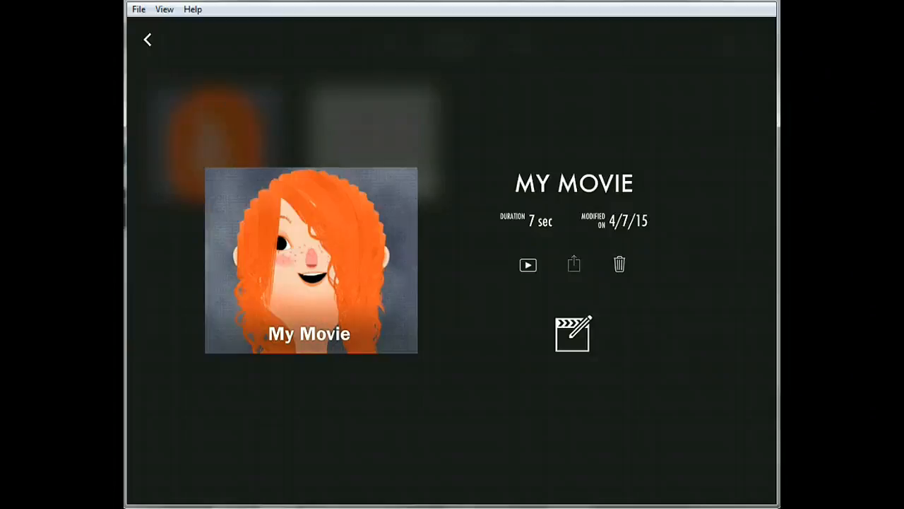
{"action": "left_click", "coordinate": [574, 265]}
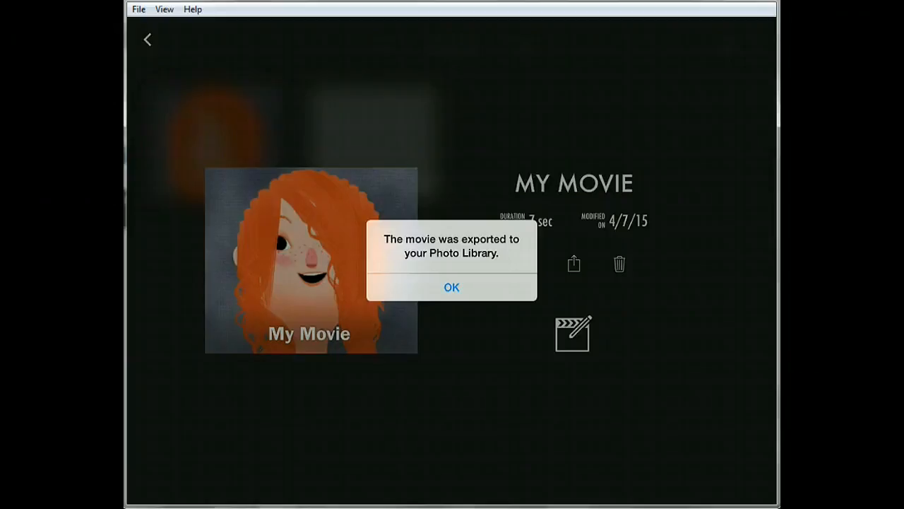
{"action": "left_click", "coordinate": [452, 287]}
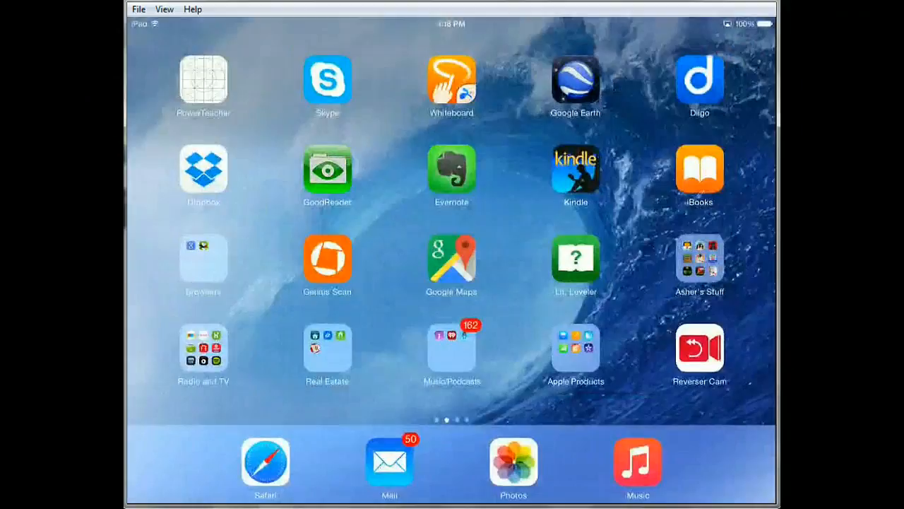
Step: Launch Google Drive from Spotlight search with 'dr'
{"action": "type", "text": "dr"}
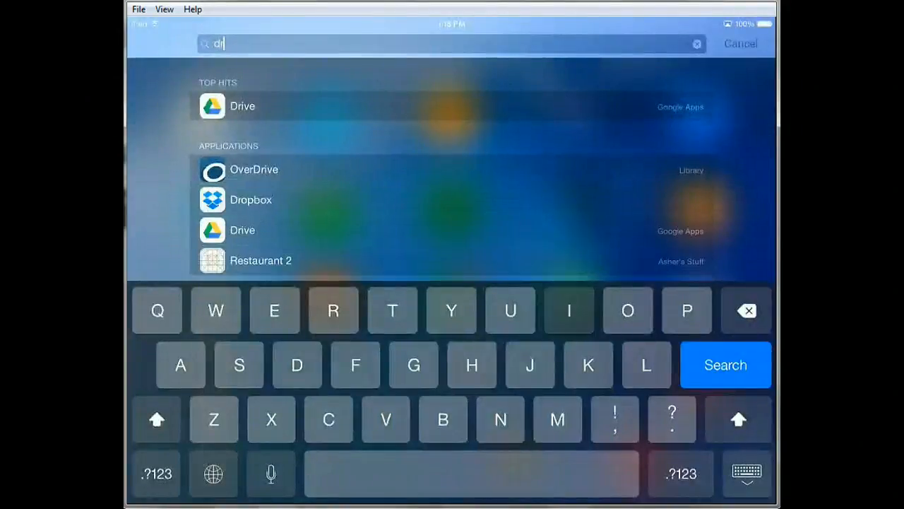
{"action": "left_click", "coordinate": [243, 106]}
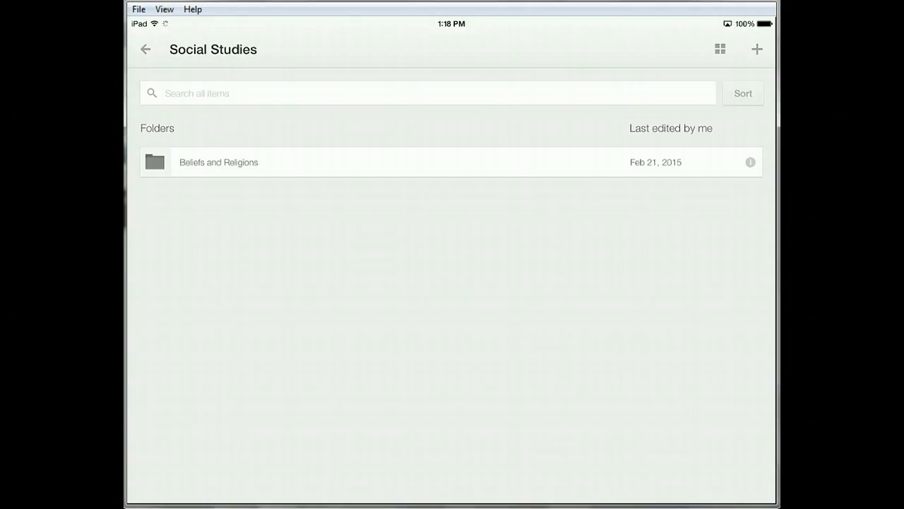
Step: Start a photo or video upload into Social Studies, allowing Drive access to Photos
{"action": "left_click", "coordinate": [758, 50]}
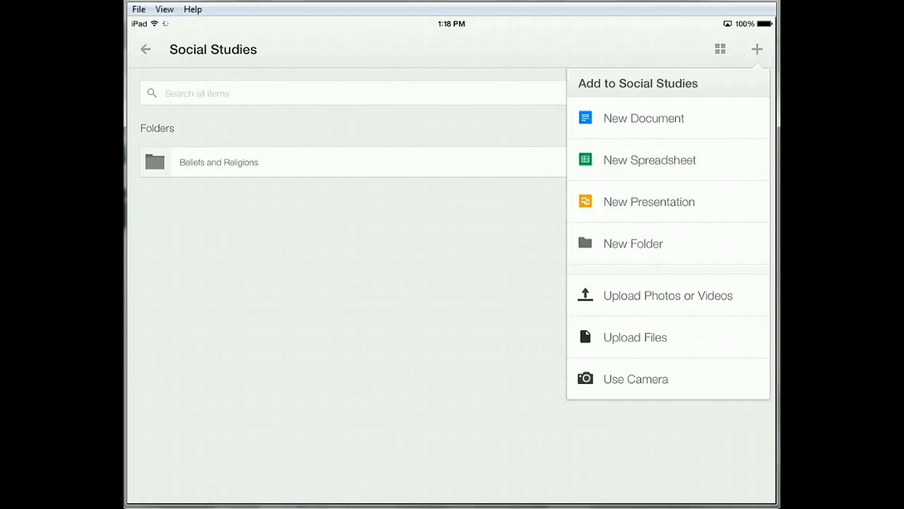
{"action": "left_click", "coordinate": [667, 296]}
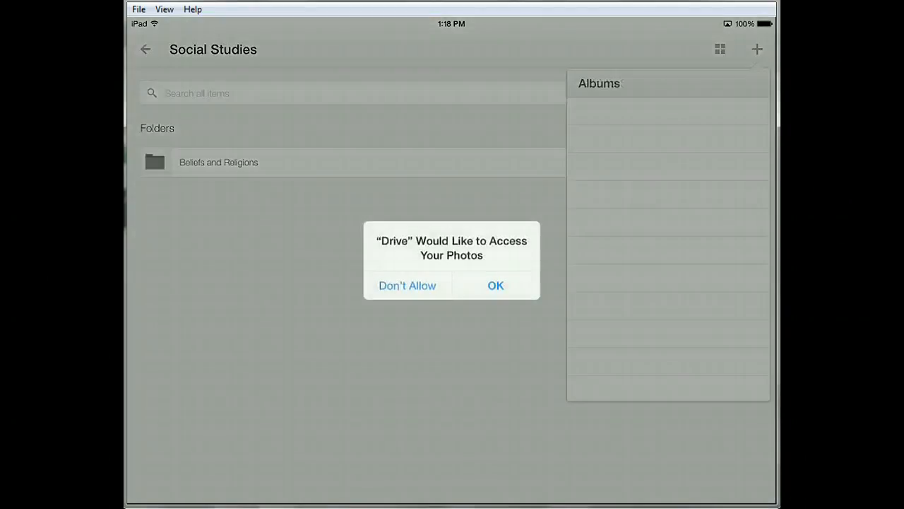
{"action": "left_click", "coordinate": [494, 285]}
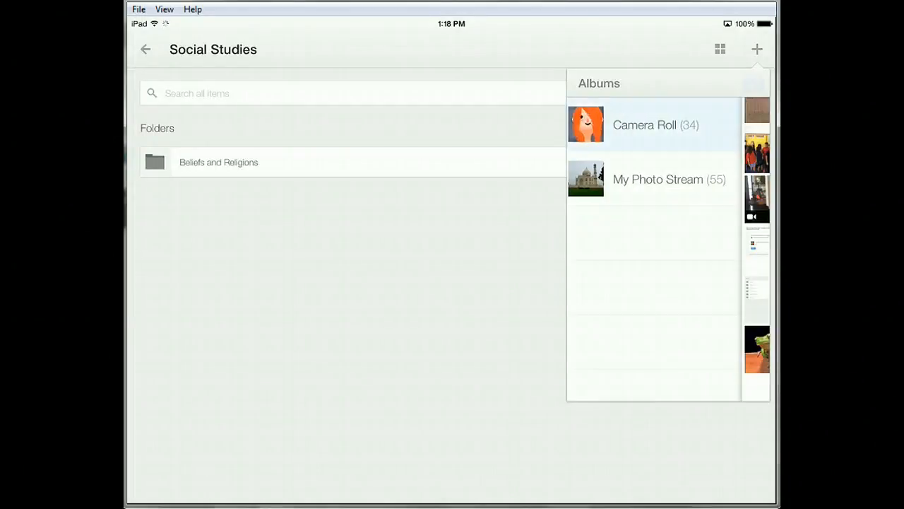
Step: Select the 7-second movie from the Camera Roll to upload
{"action": "left_click", "coordinate": [645, 125]}
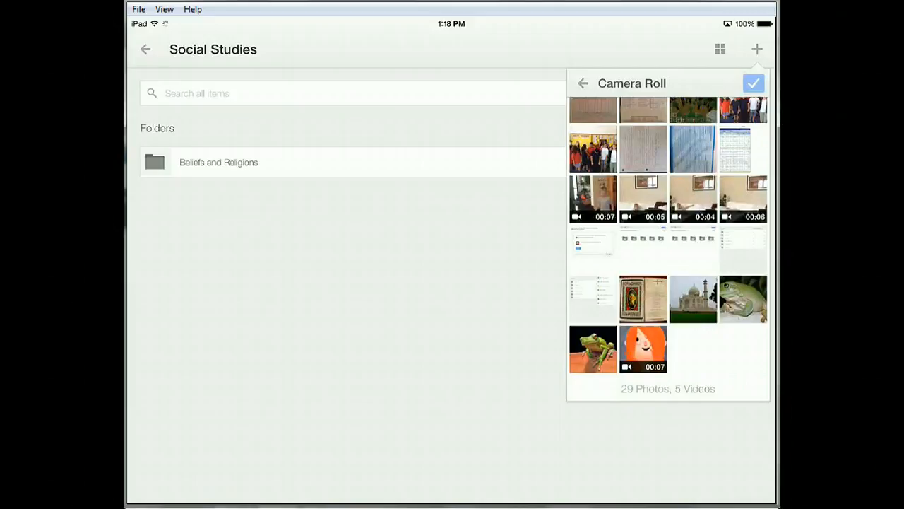
{"action": "left_click", "coordinate": [754, 82]}
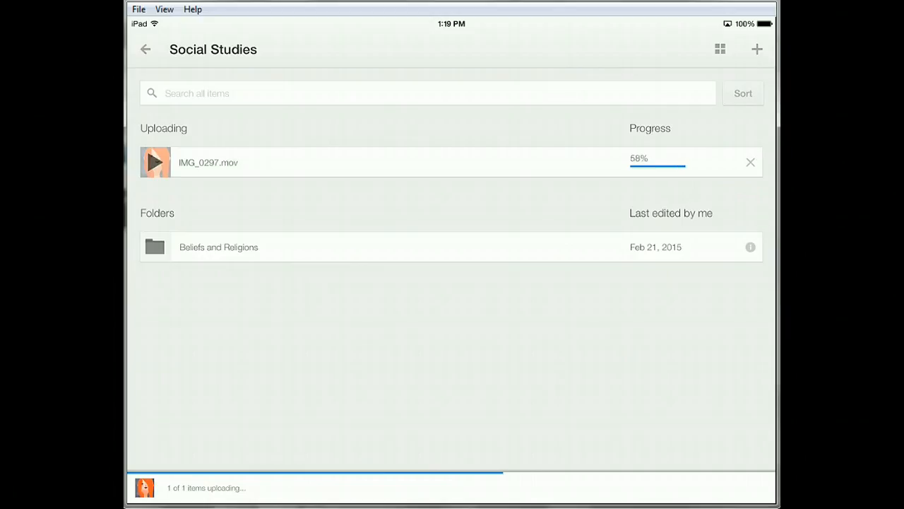
{"action": "mouse_move", "coordinate": [416, 205]}
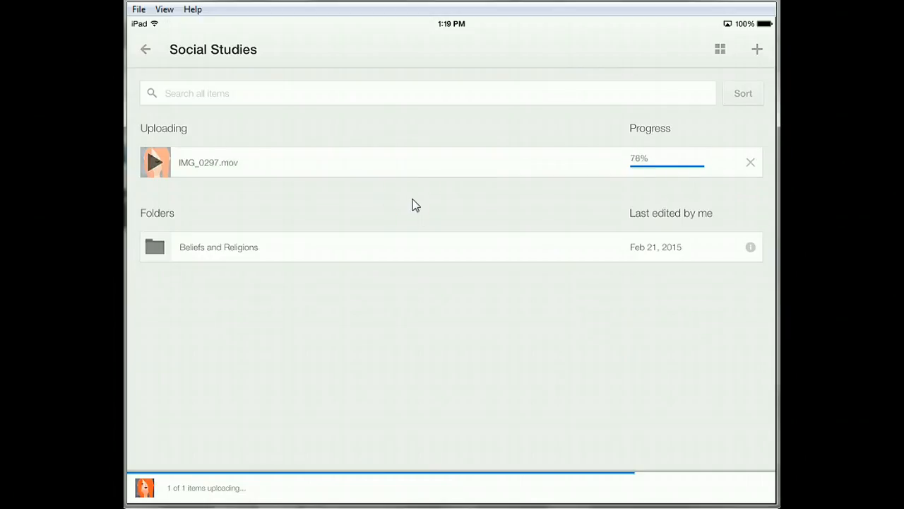